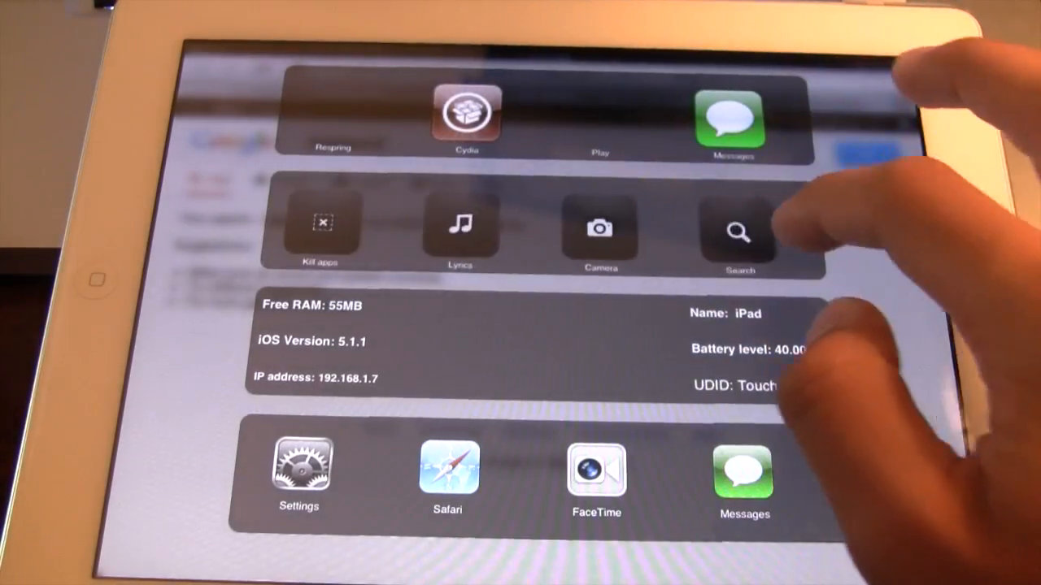
# Show Speero's launchable apps popover and scroll down through the app list
pyautogui.click(736, 232)
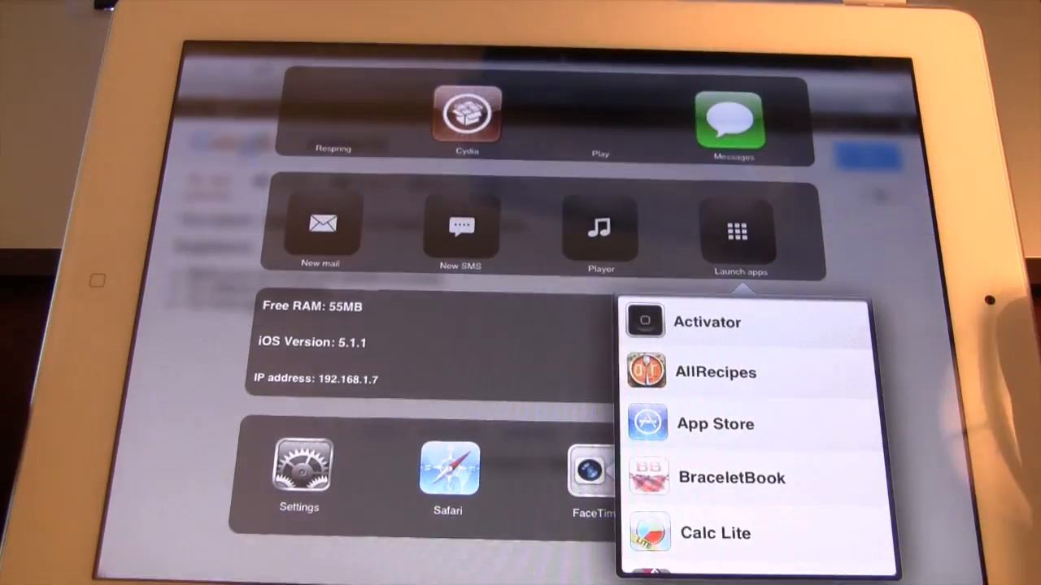
pyautogui.scroll(-3)
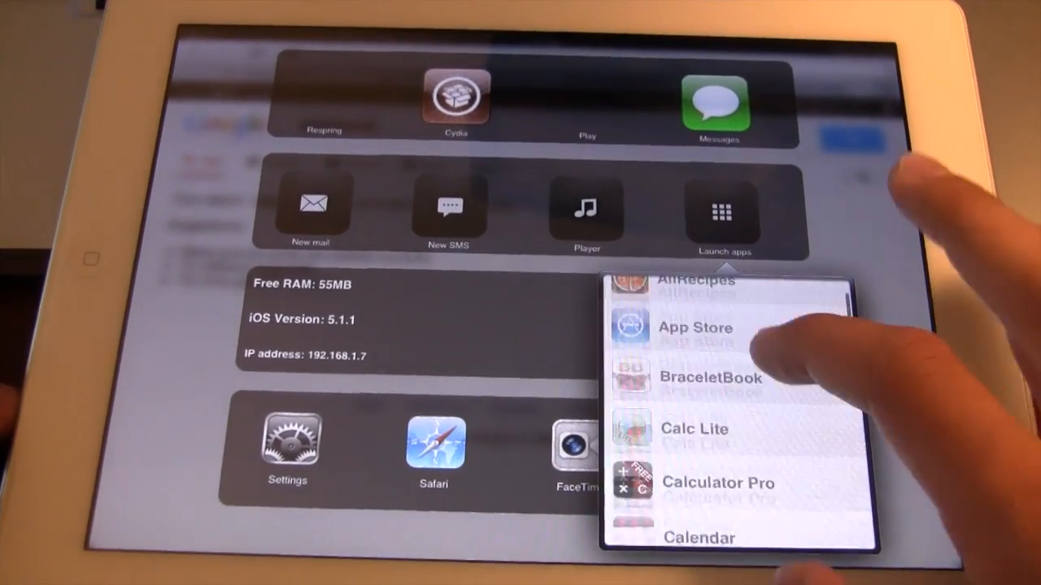
pyautogui.scroll(-3)
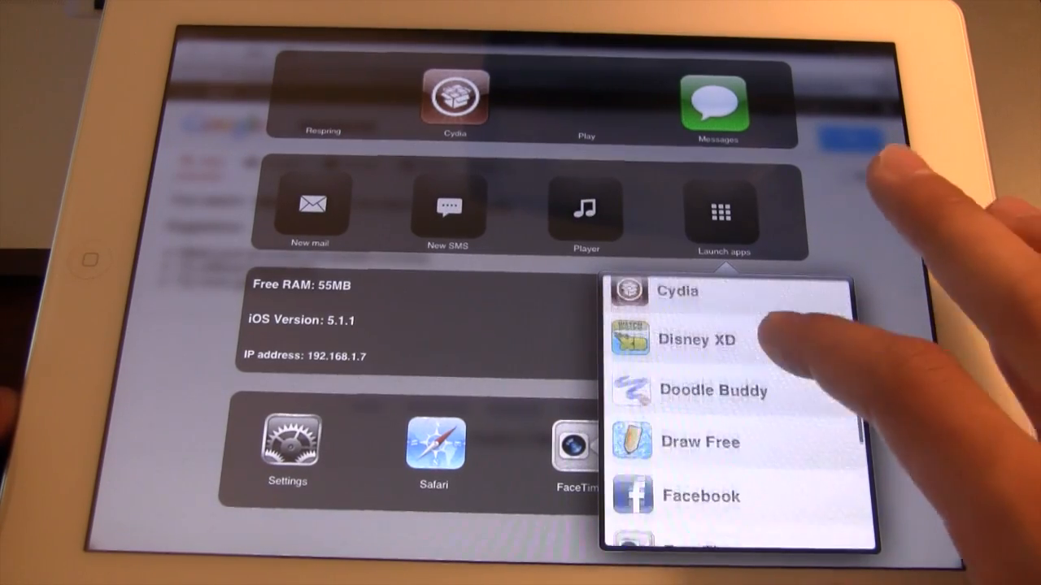
pyautogui.scroll(-3)
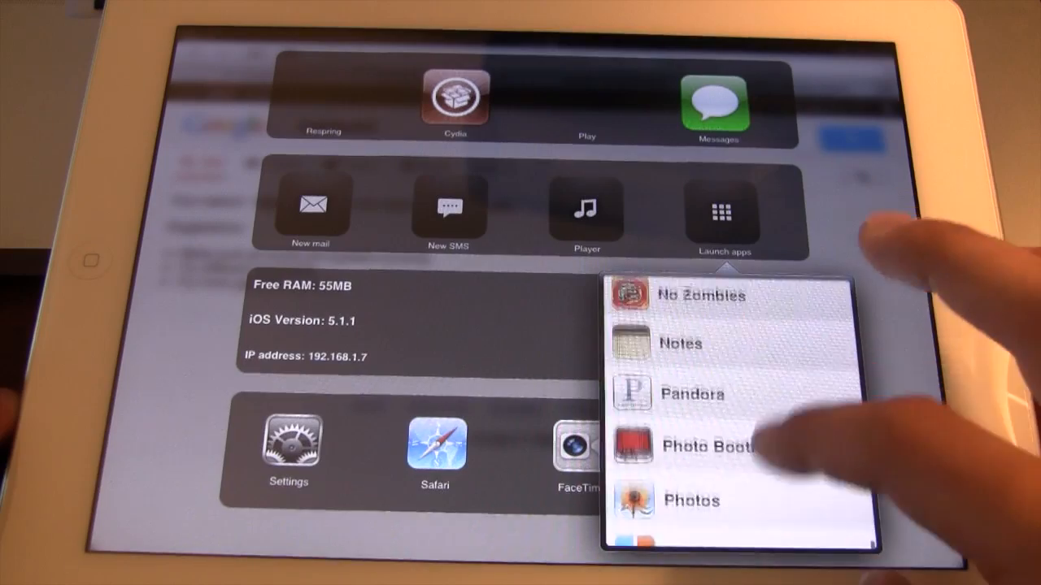
pyautogui.scroll(-3)
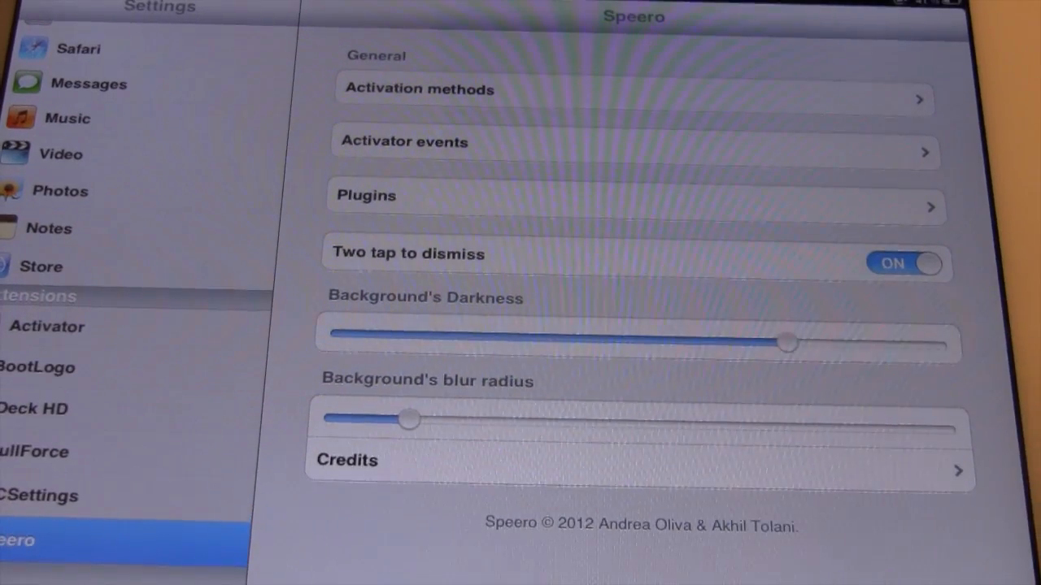
# Open Activator events from Speero's page in Settings
pyautogui.click(632, 141)
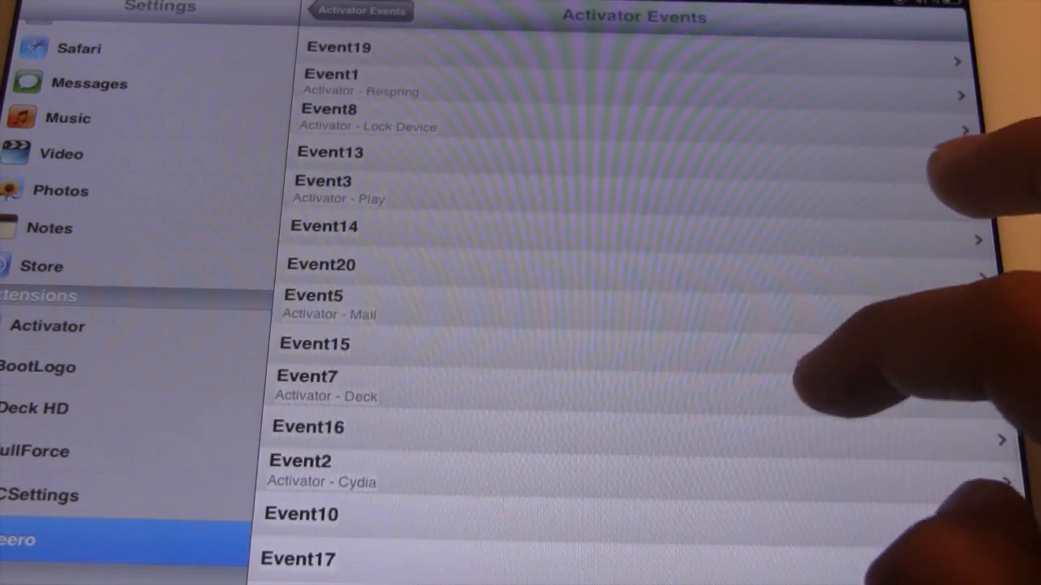
# Scroll down through the Activator events and their available actions
pyautogui.scroll(-3)
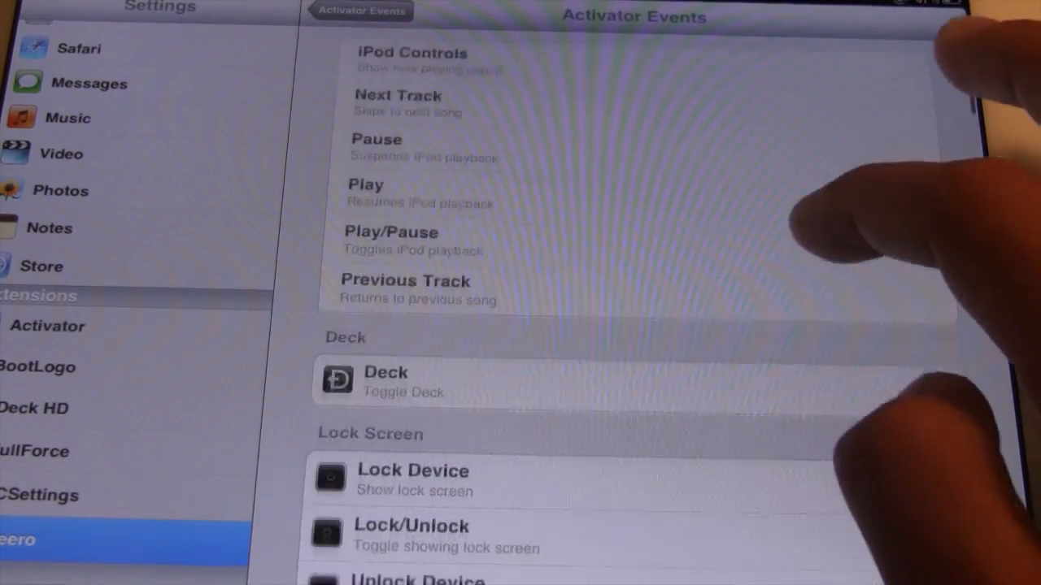
pyautogui.scroll(-3)
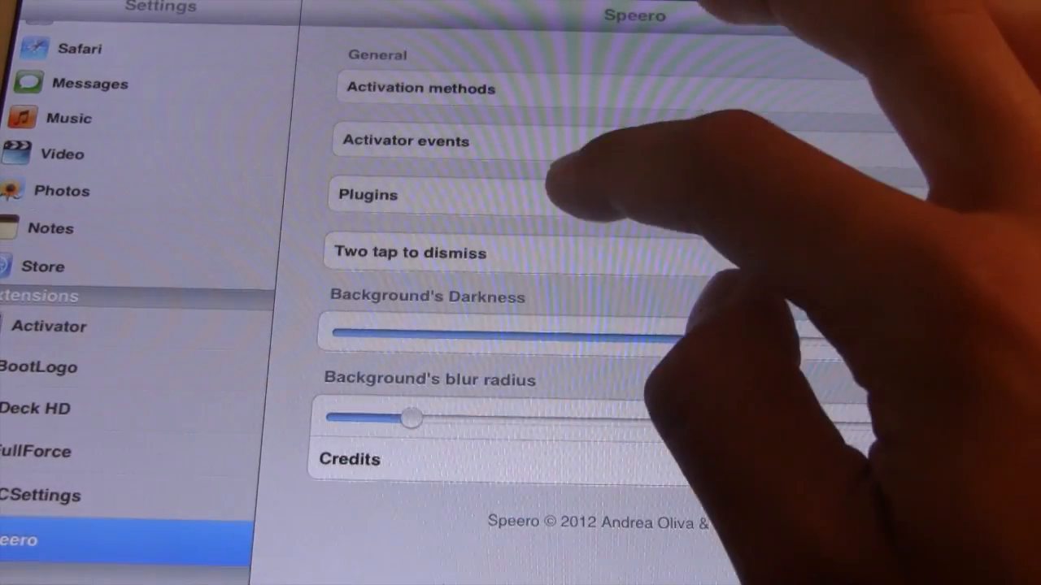
pyautogui.click(367, 194)
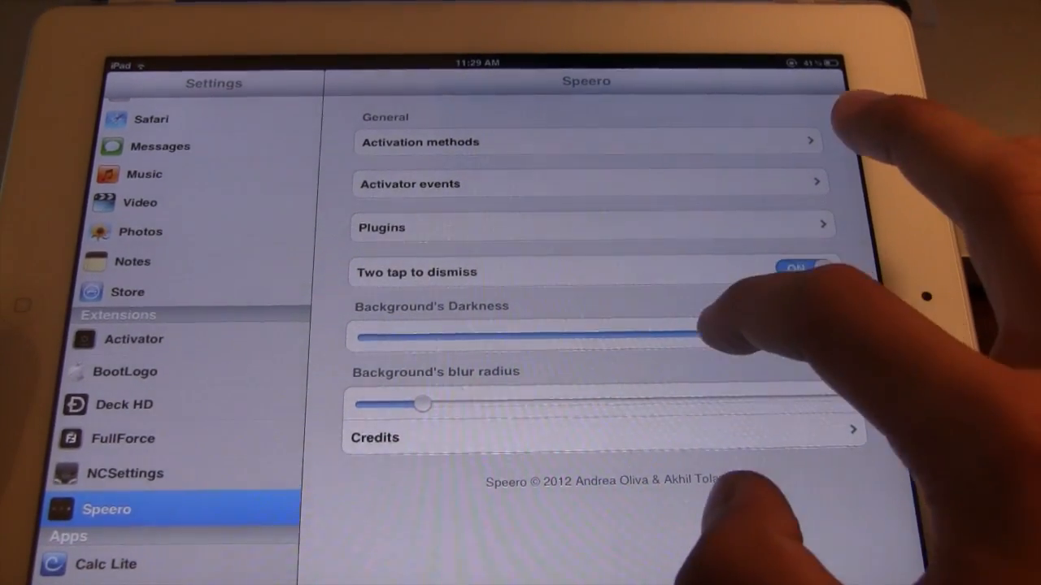
# Lower Speero's background darkness and raise its blur radius, then fine-tune the blur
pyautogui.moveTo(692, 336); pyautogui.dragTo(386, 336)
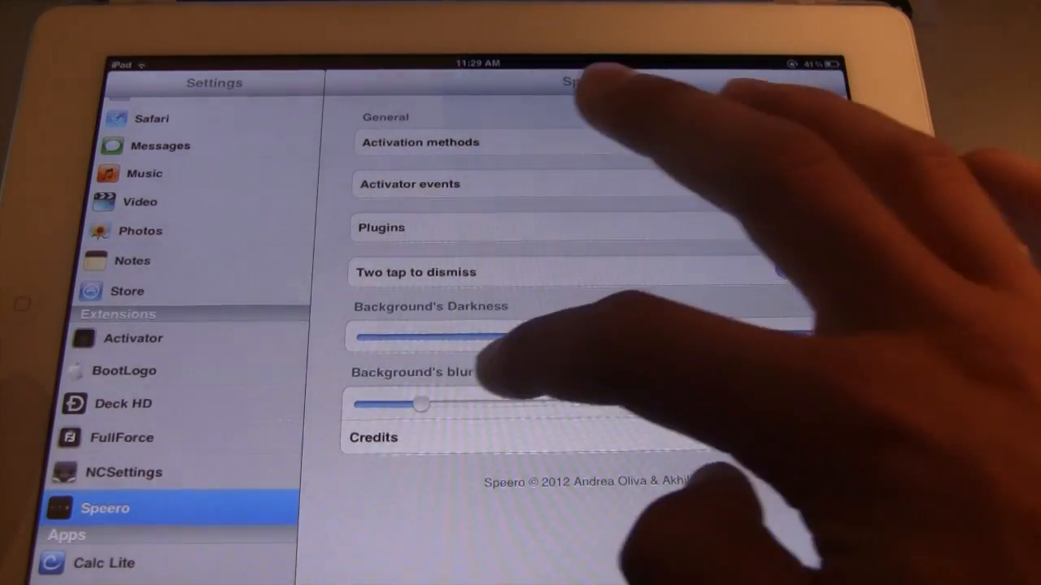
pyautogui.moveTo(419, 404); pyautogui.dragTo(735, 400)
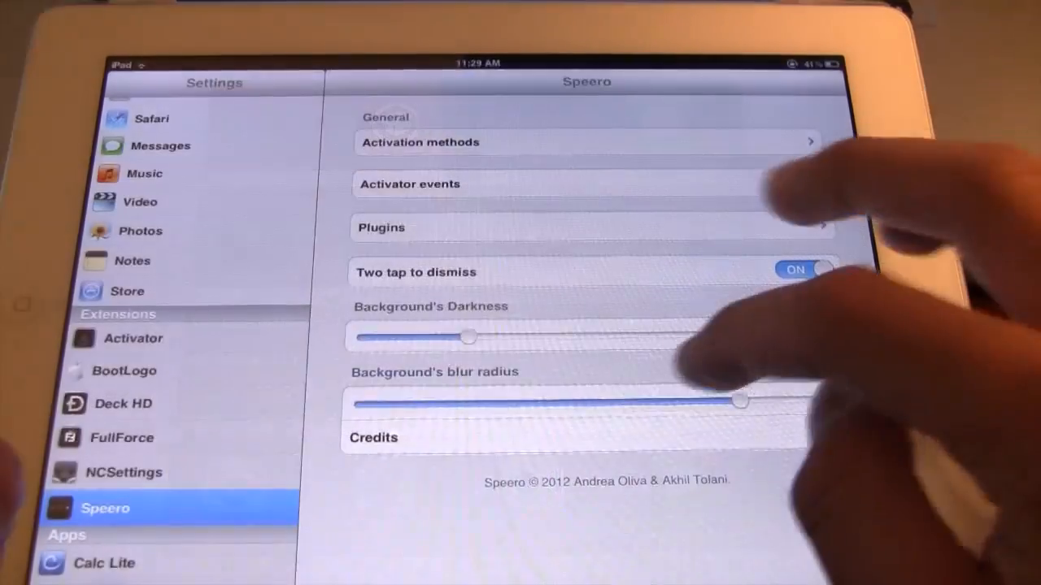
pyautogui.moveTo(736, 400); pyautogui.dragTo(362, 404)
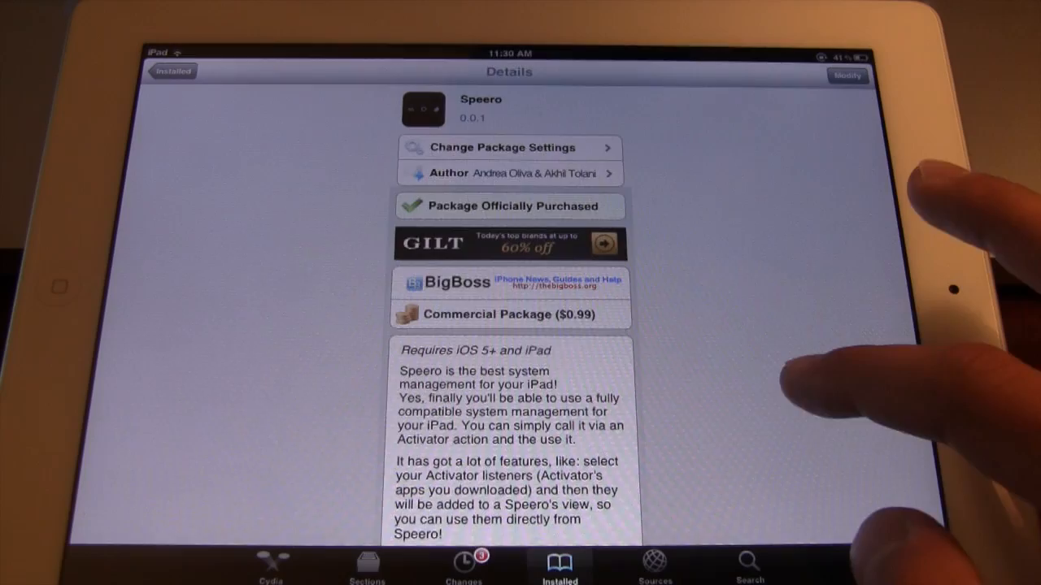
# Scroll Speero's Cydia details page down to the feature list
pyautogui.scroll(-3)
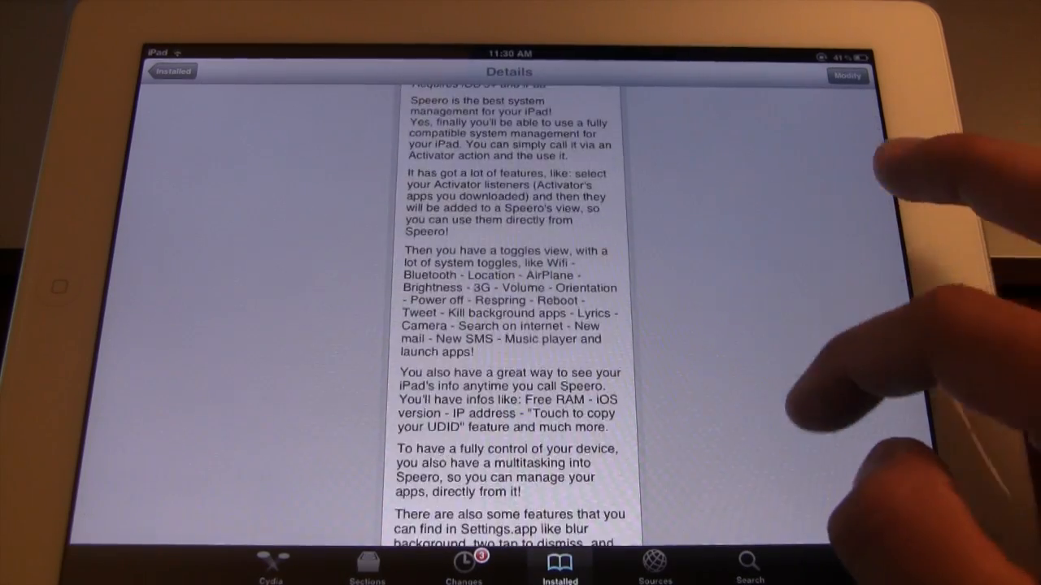